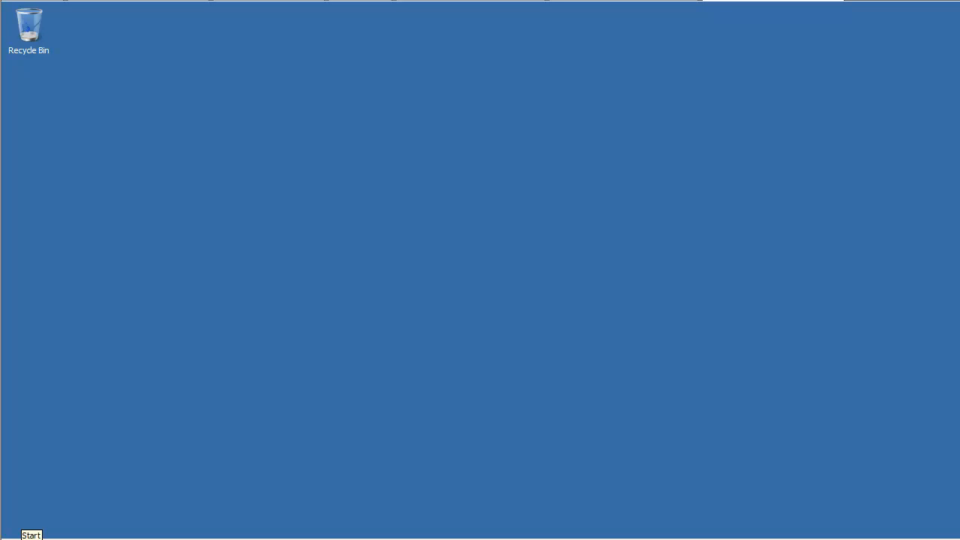
Launch Server Manager from the Start menu's administrative tools
{"action": "left_click", "coordinate": [30, 534]}
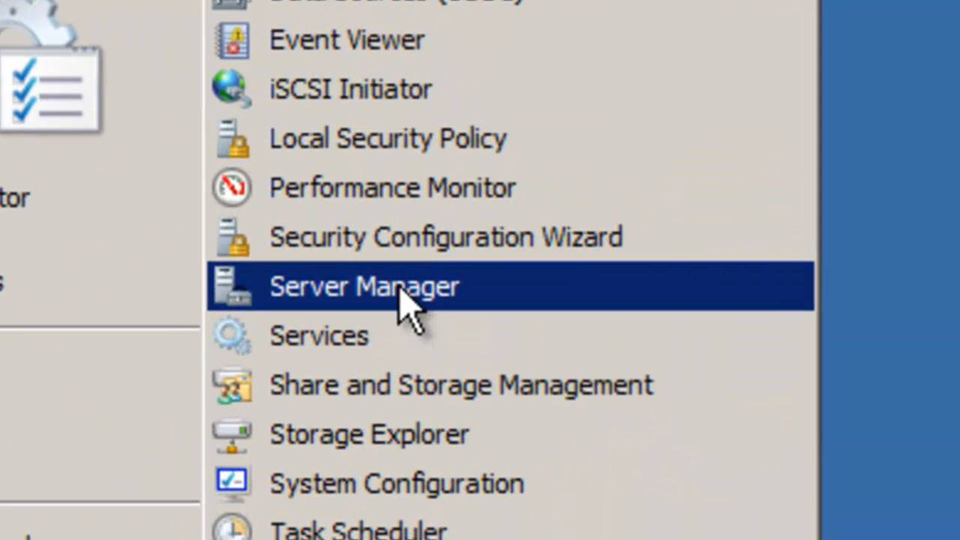
{"action": "left_click", "coordinate": [365, 285]}
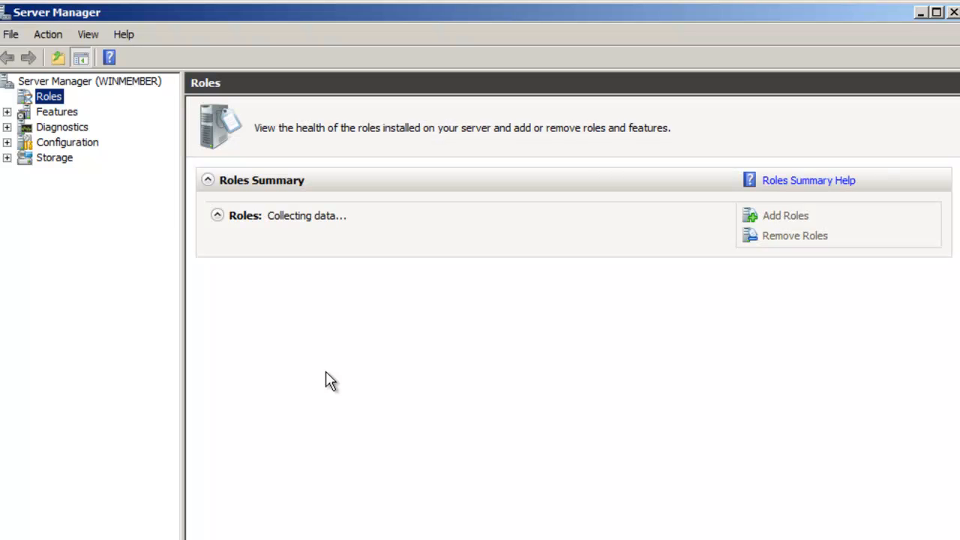
{"action": "mouse_move", "coordinate": [288, 357]}
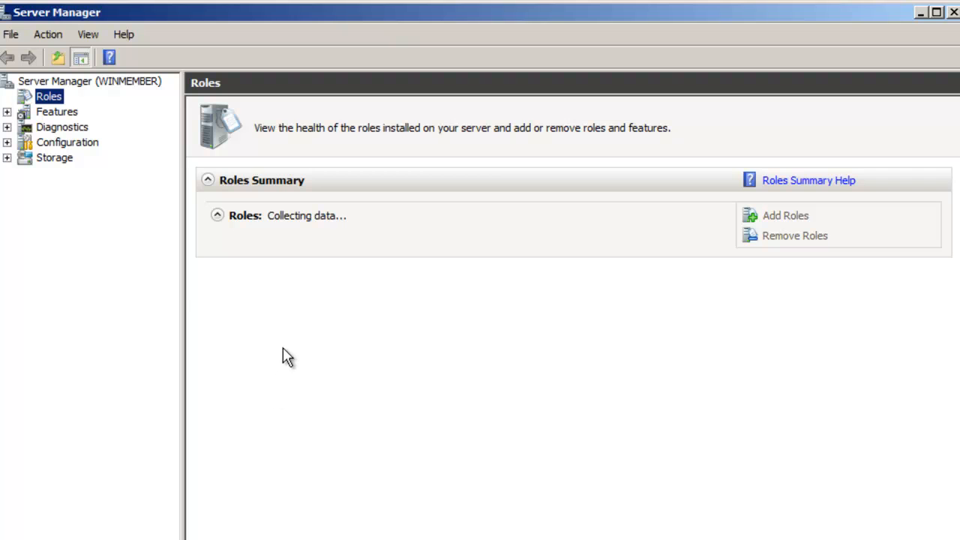
{"action": "mouse_move", "coordinate": [153, 204]}
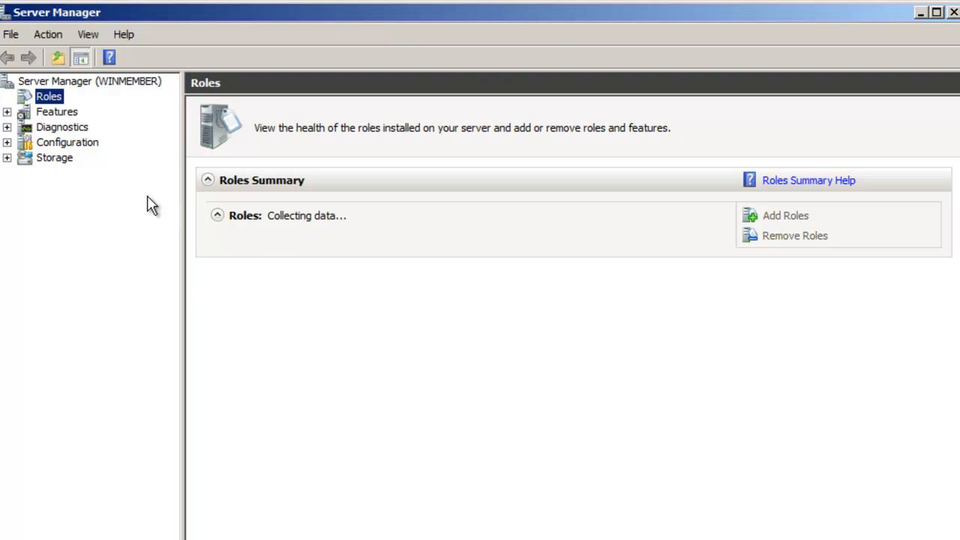
{"action": "mouse_move", "coordinate": [39, 102]}
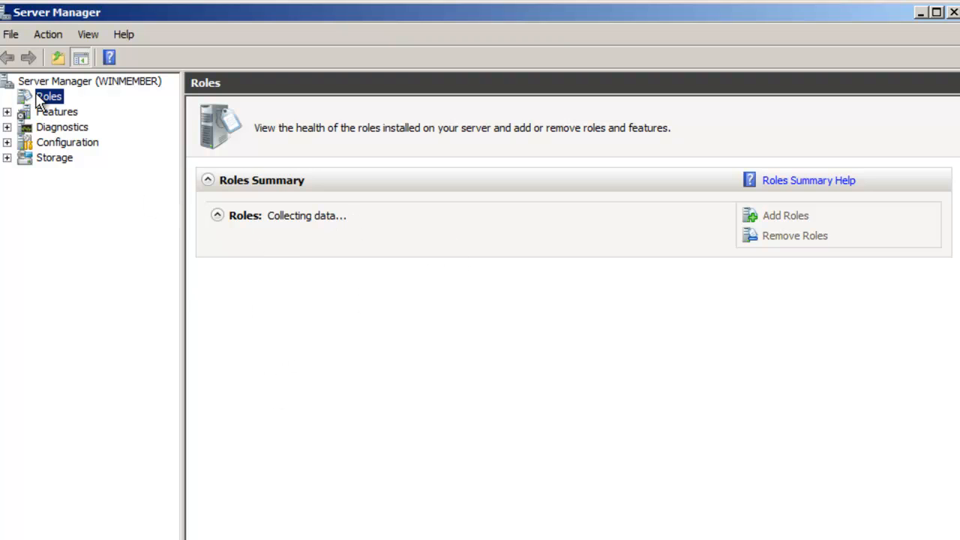
{"action": "mouse_move", "coordinate": [564, 339]}
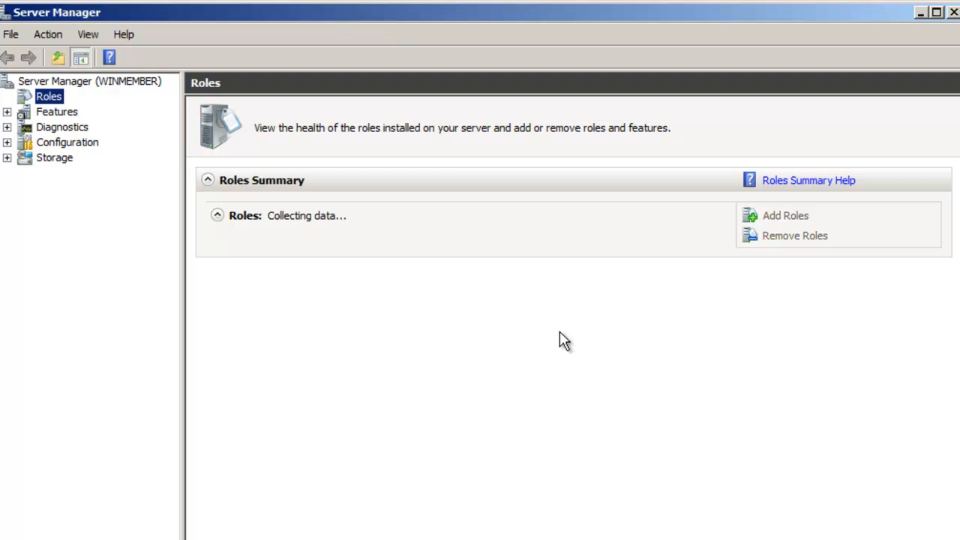
{"action": "mouse_move", "coordinate": [581, 339]}
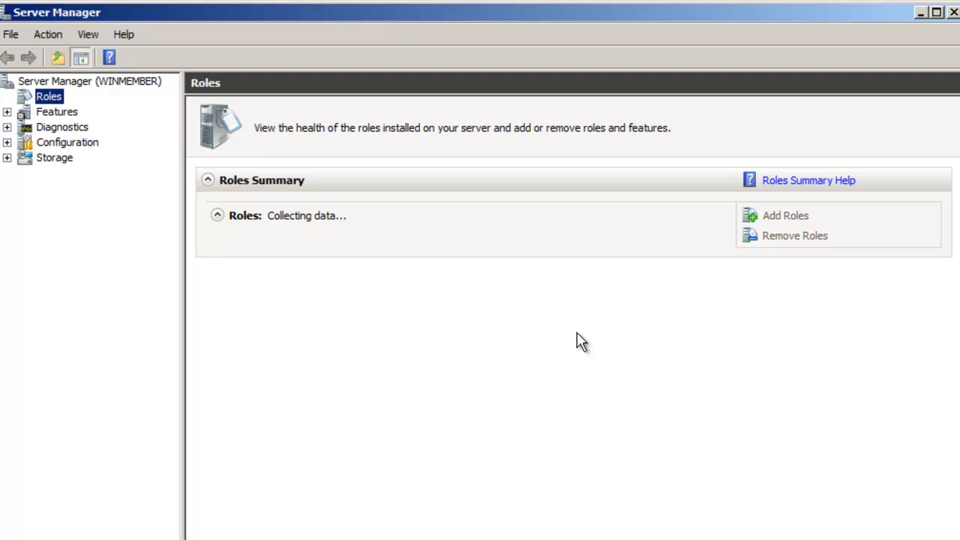
{"action": "mouse_move", "coordinate": [765, 217]}
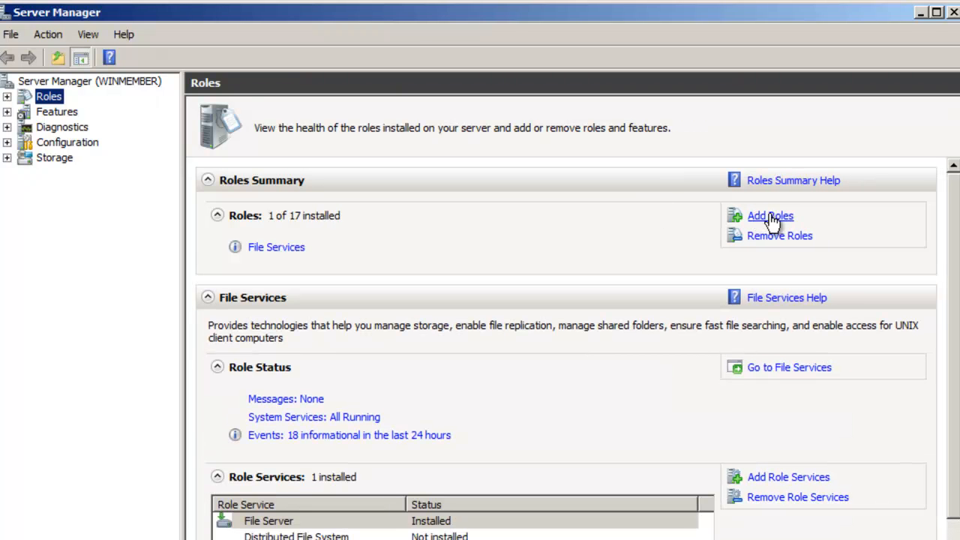
{"action": "mouse_move", "coordinate": [622, 232]}
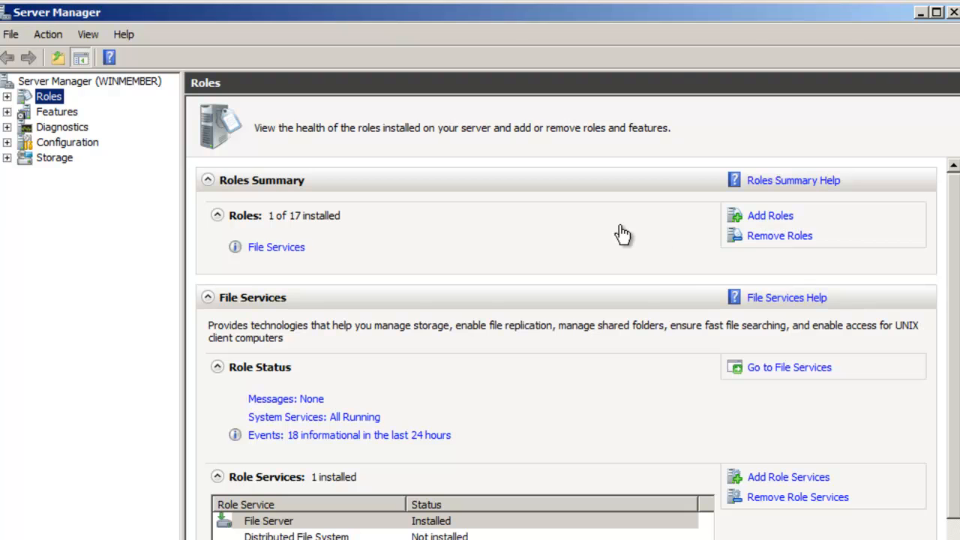
{"action": "mouse_move", "coordinate": [624, 237]}
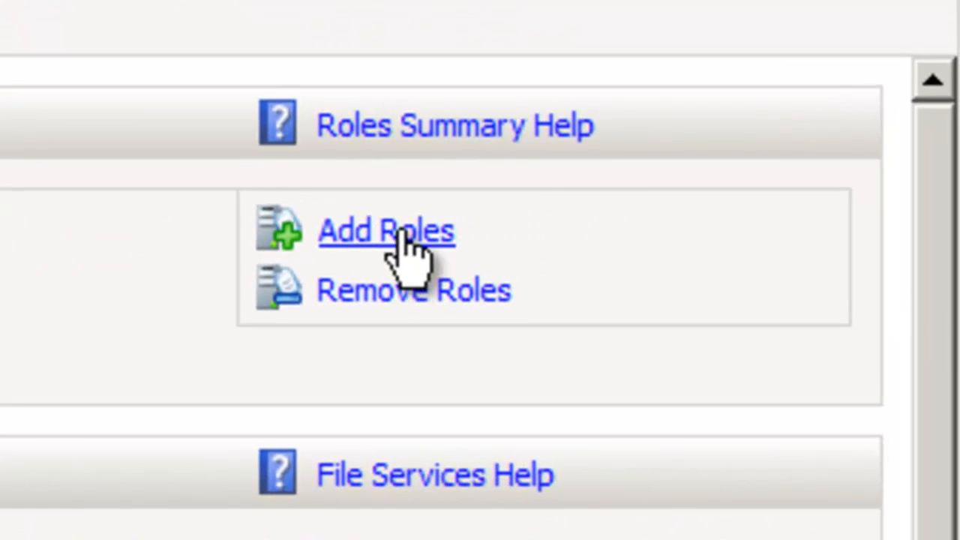
Start the Add Roles Wizard and review the Active Directory Domain Services role, then back out
{"action": "left_click", "coordinate": [385, 231]}
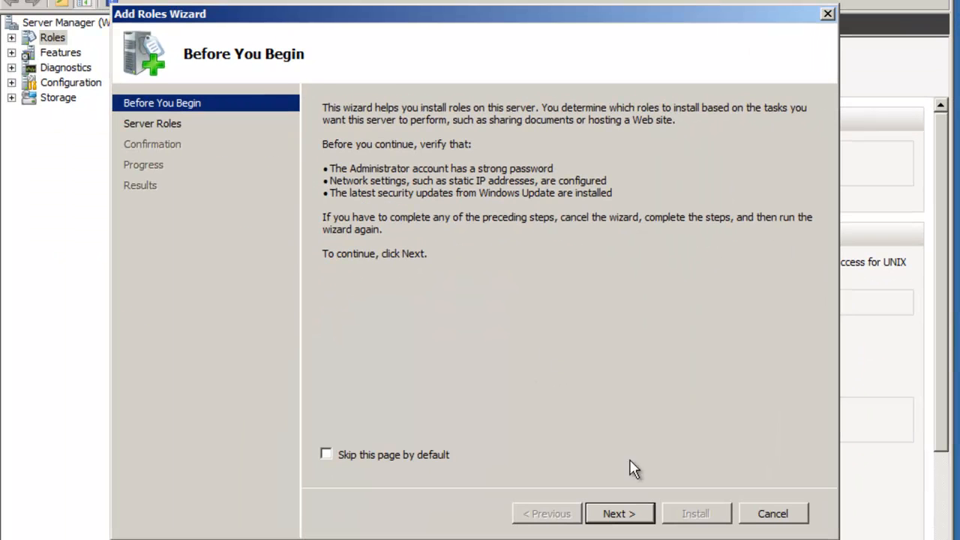
{"action": "left_click", "coordinate": [618, 513]}
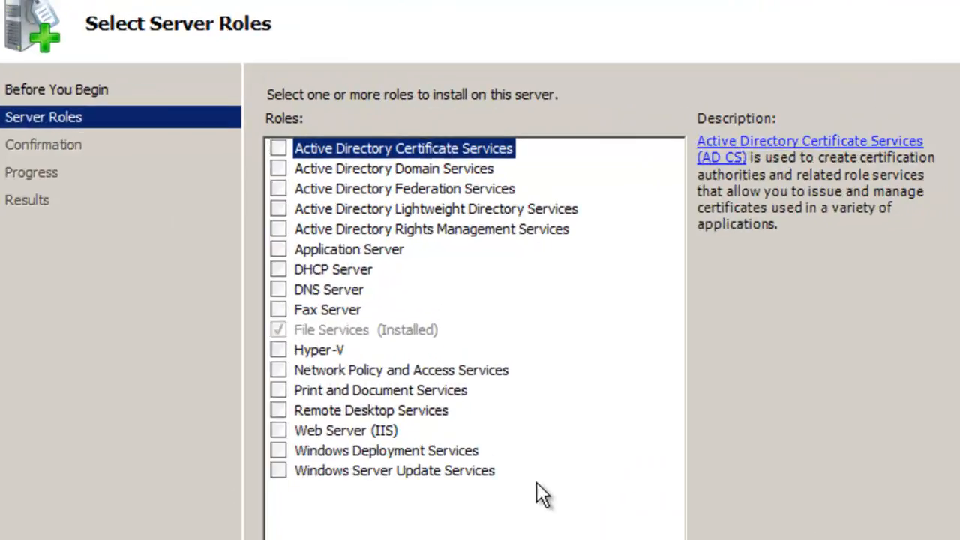
{"action": "left_click", "coordinate": [279, 168]}
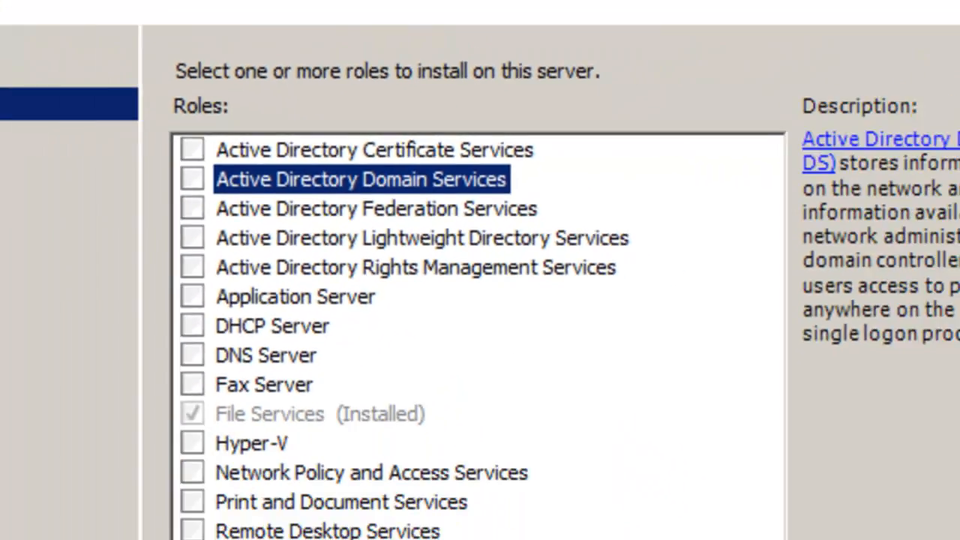
{"action": "left_click", "coordinate": [776, 513]}
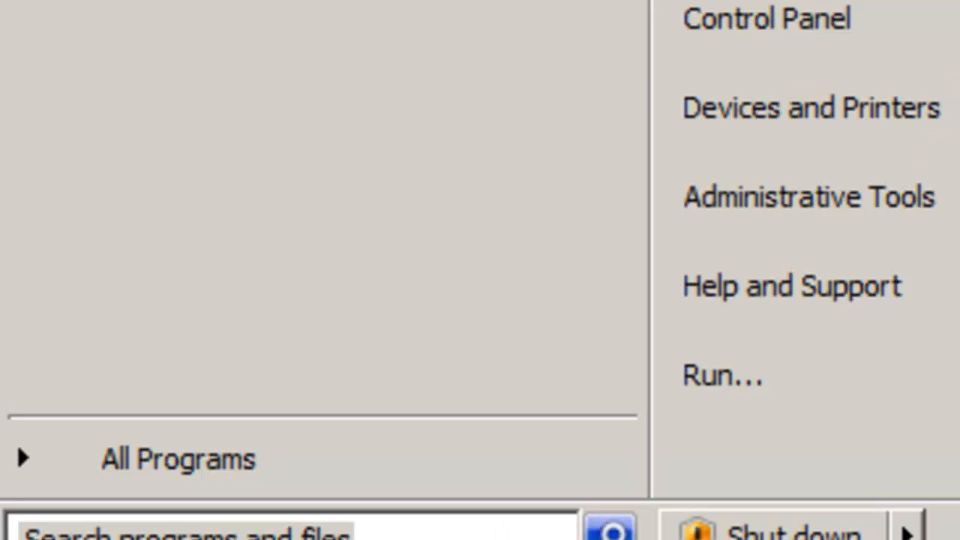
Run dcpromo from the Run box to start the domain controller promotion wizard
{"action": "left_click", "coordinate": [723, 375]}
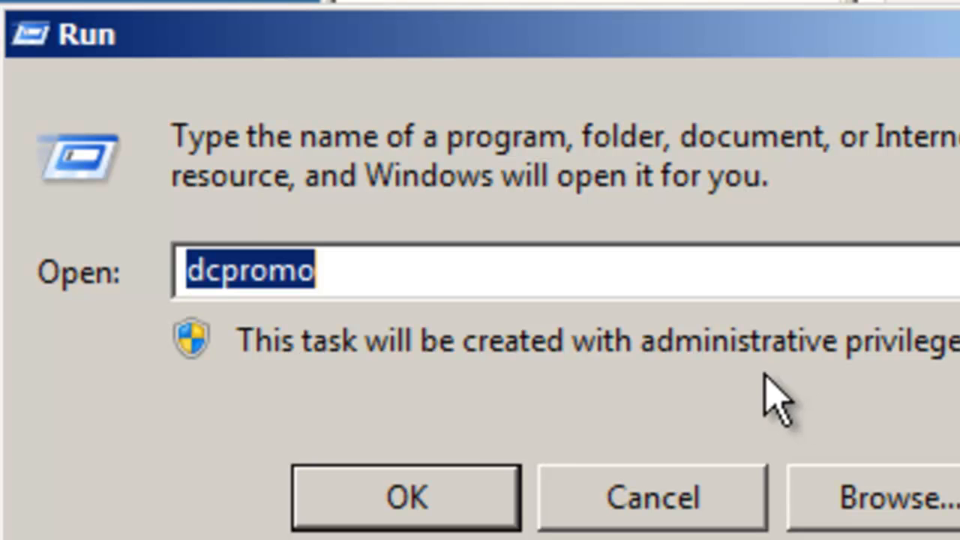
{"action": "mouse_move", "coordinate": [405, 359]}
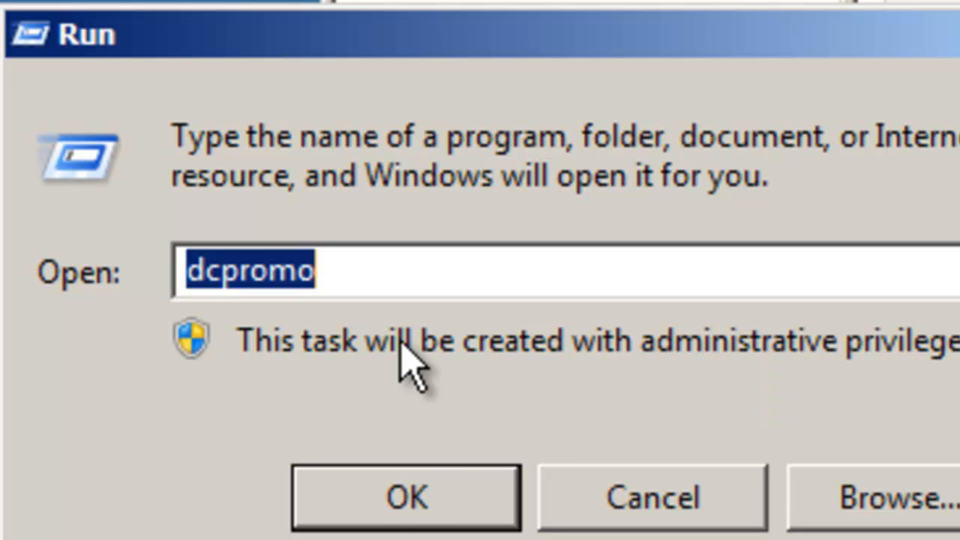
{"action": "left_click", "coordinate": [404, 495]}
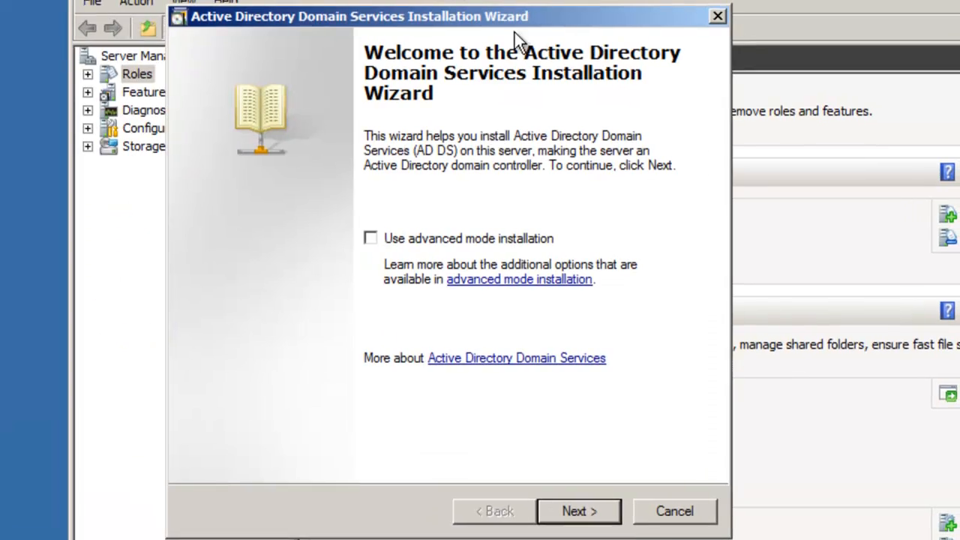
{"action": "mouse_move", "coordinate": [393, 263]}
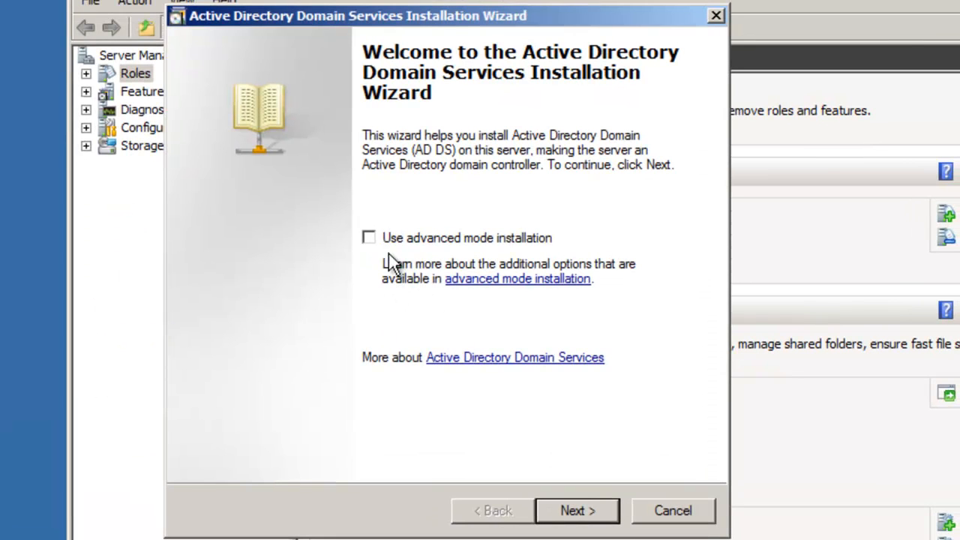
{"action": "mouse_move", "coordinate": [387, 255]}
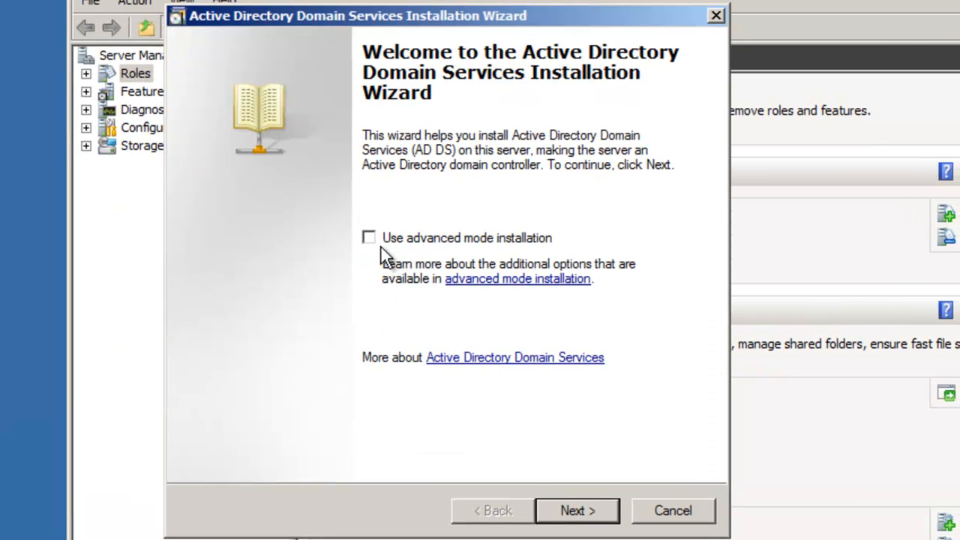
{"action": "mouse_move", "coordinate": [354, 261]}
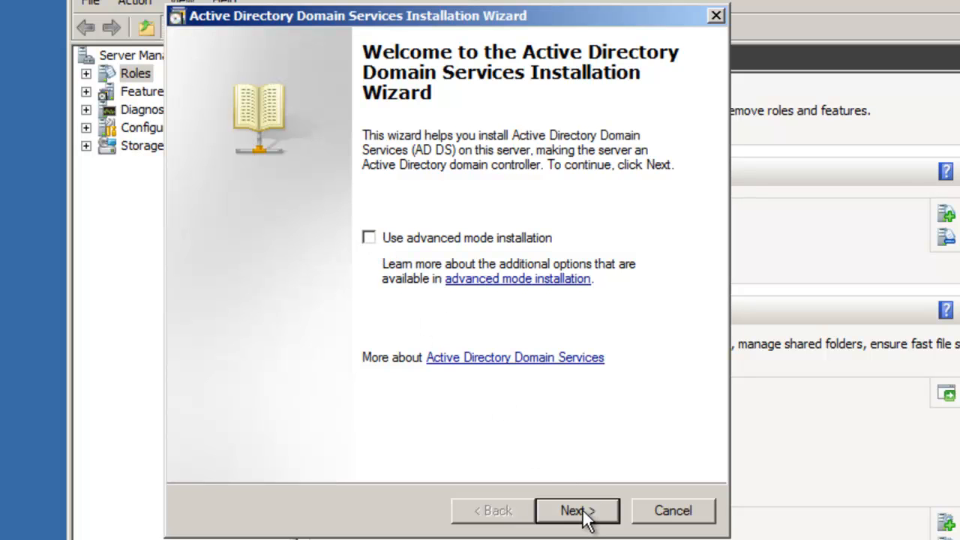
Pass the welcome and compatibility pages and choose a new domain in a new forest
{"action": "left_click", "coordinate": [576, 510]}
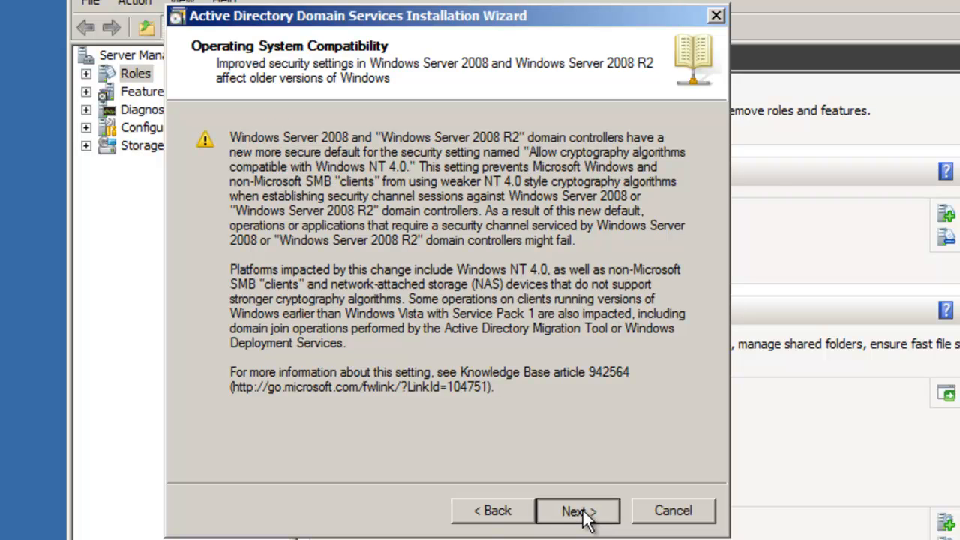
{"action": "left_click", "coordinate": [577, 510]}
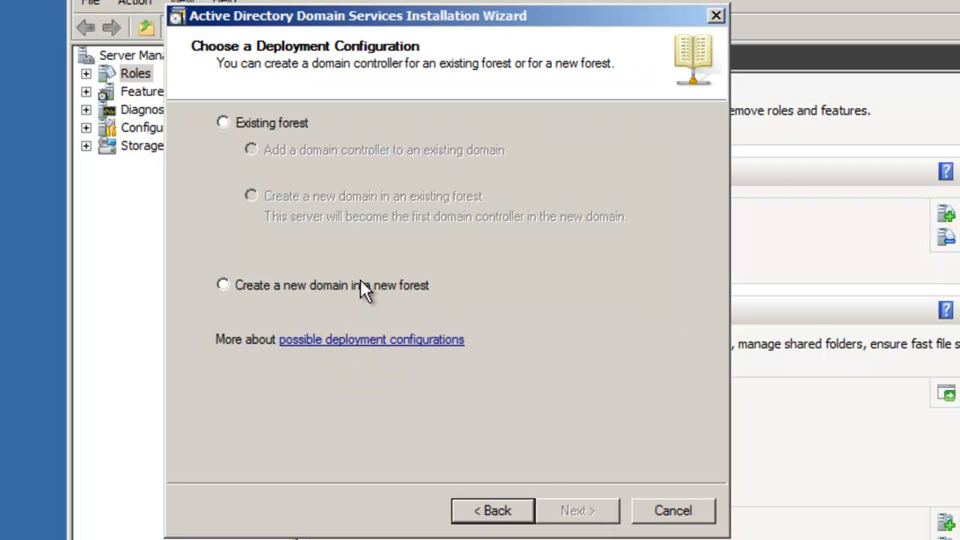
{"action": "left_click", "coordinate": [222, 285]}
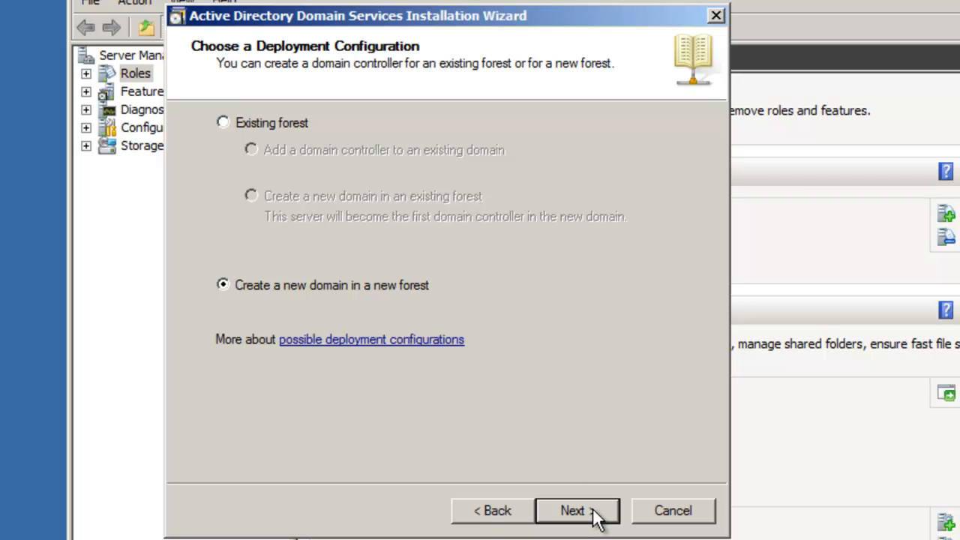
Enter ad.novell.com as the forest root domain FQDN and submit it for checking
{"action": "left_click", "coordinate": [576, 510]}
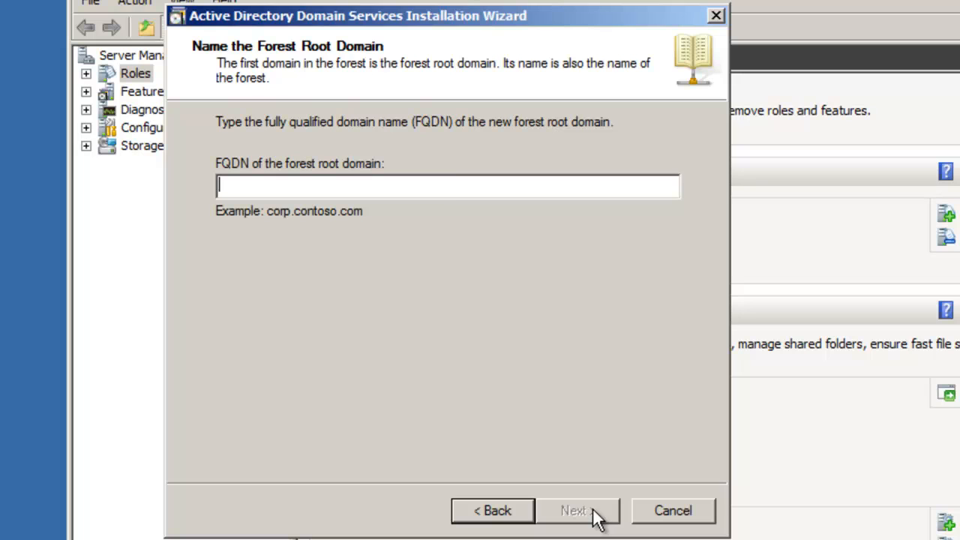
{"action": "mouse_move", "coordinate": [448, 186]}
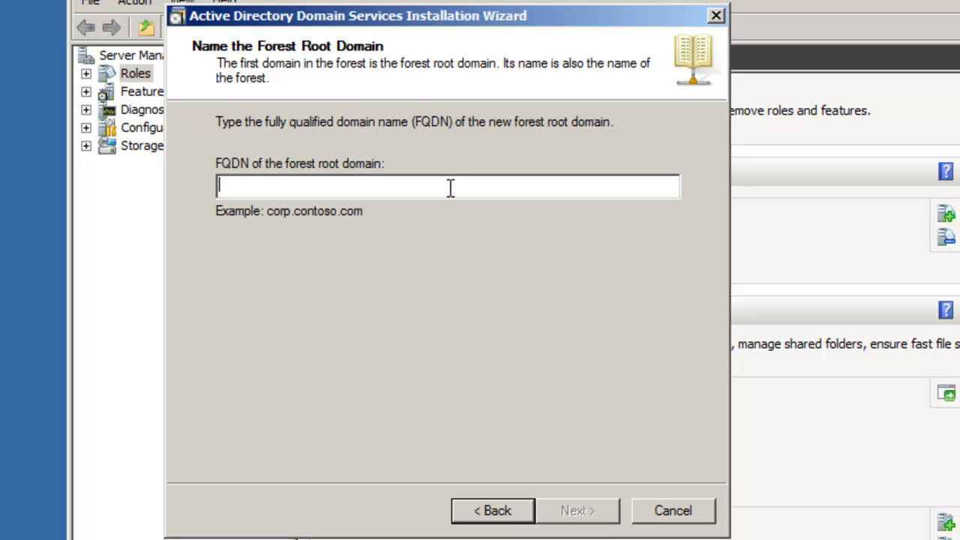
{"action": "type", "text": "ad.nov"}
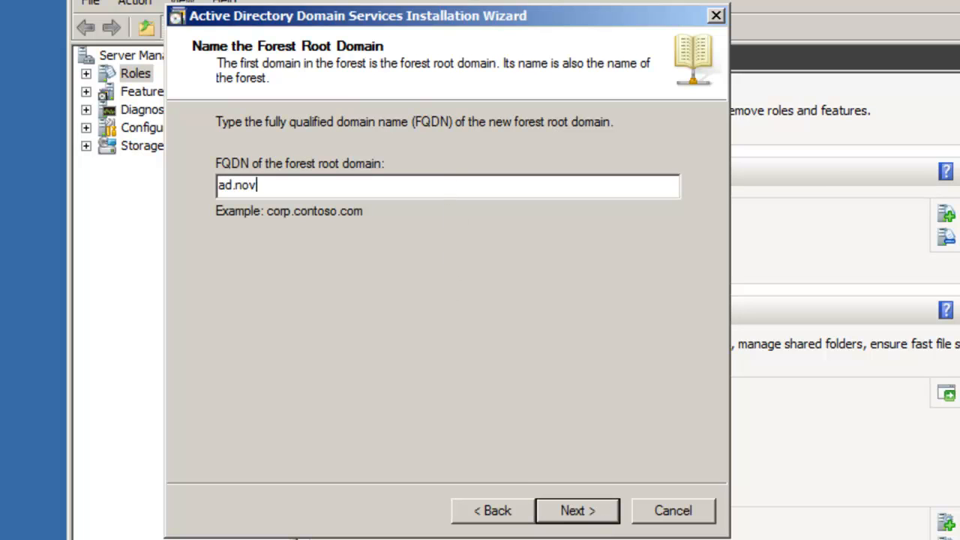
{"action": "type", "text": "ell.com"}
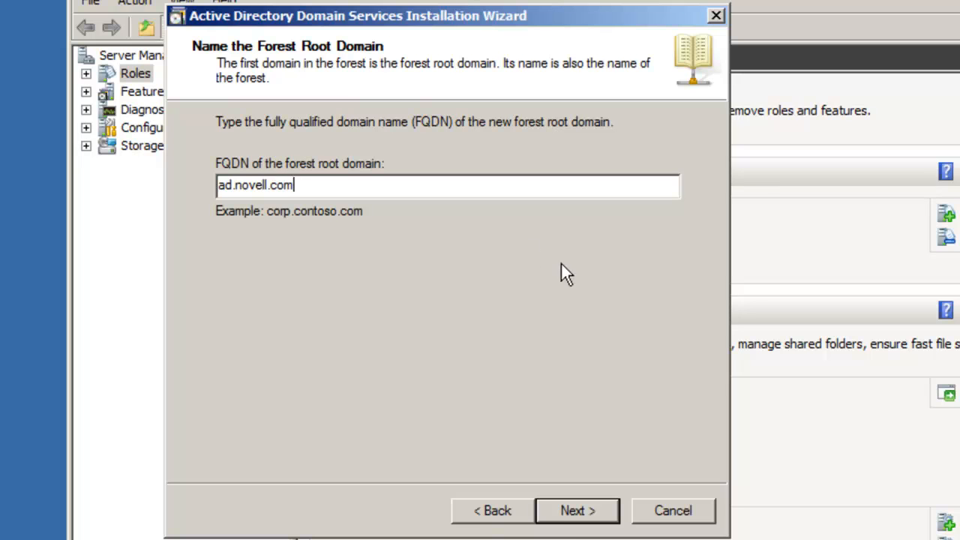
{"action": "left_click", "coordinate": [576, 510]}
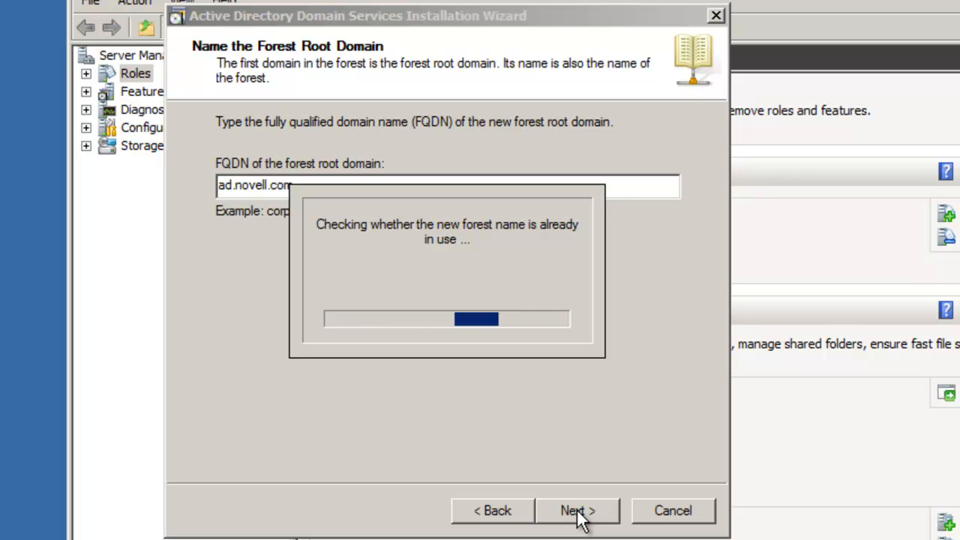
{"action": "mouse_move", "coordinate": [427, 384]}
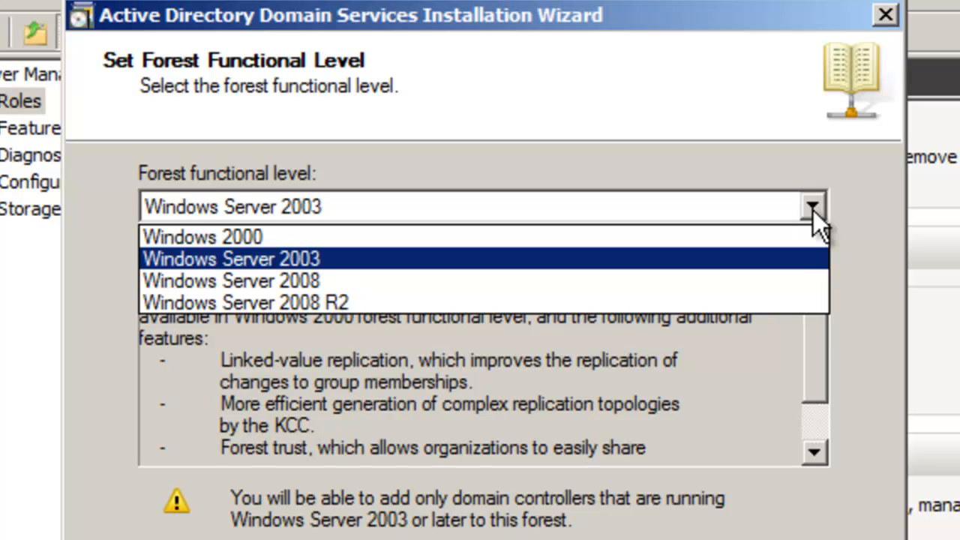
{"action": "mouse_move", "coordinate": [807, 278]}
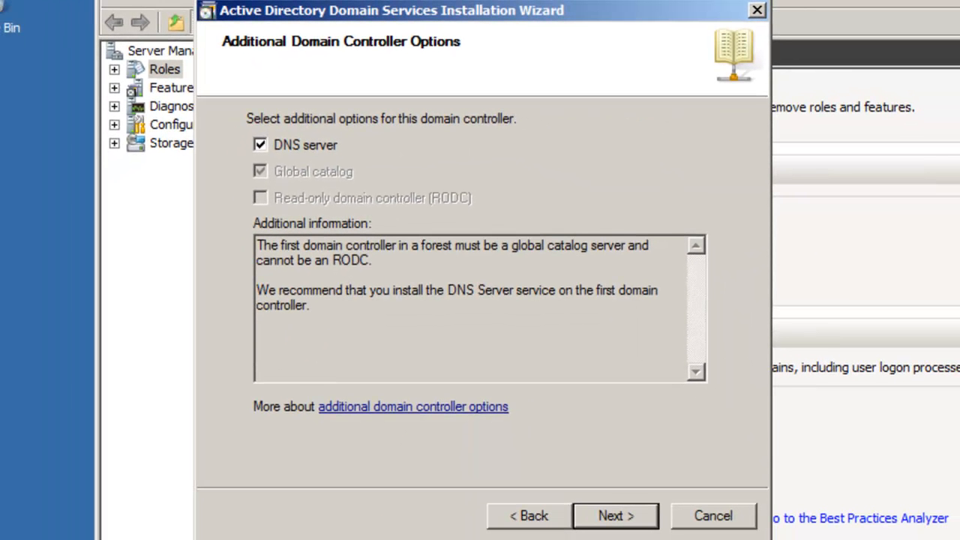
{"action": "mouse_move", "coordinate": [510, 360]}
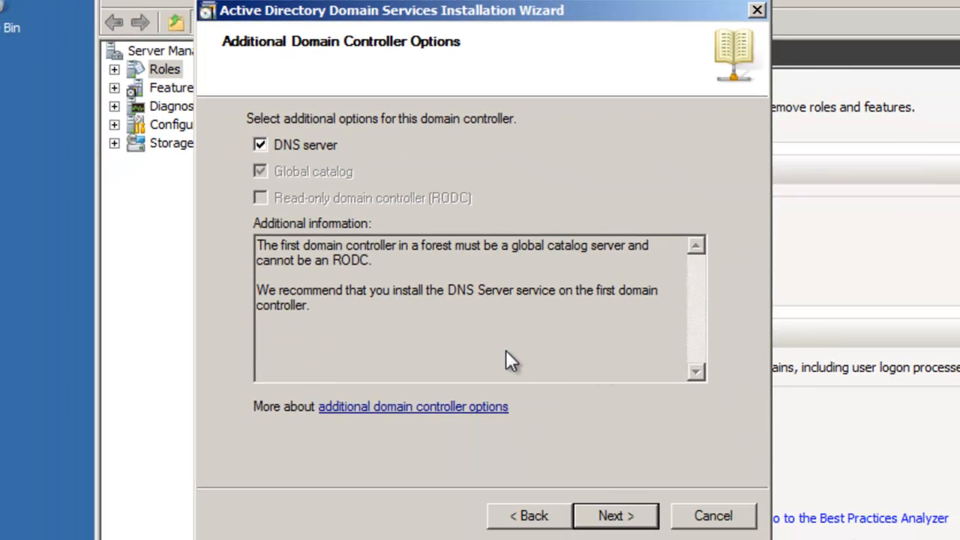
{"action": "mouse_move", "coordinate": [492, 338]}
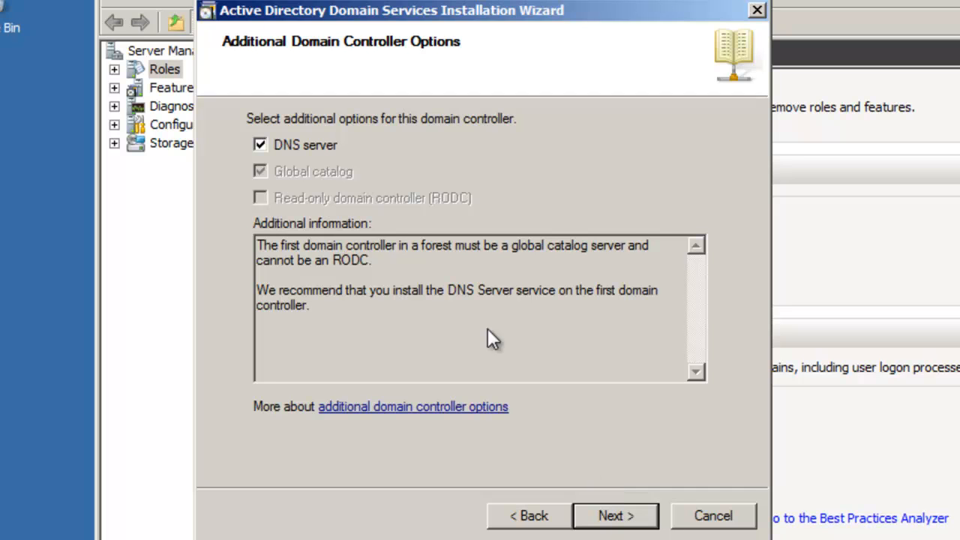
{"action": "mouse_move", "coordinate": [262, 150]}
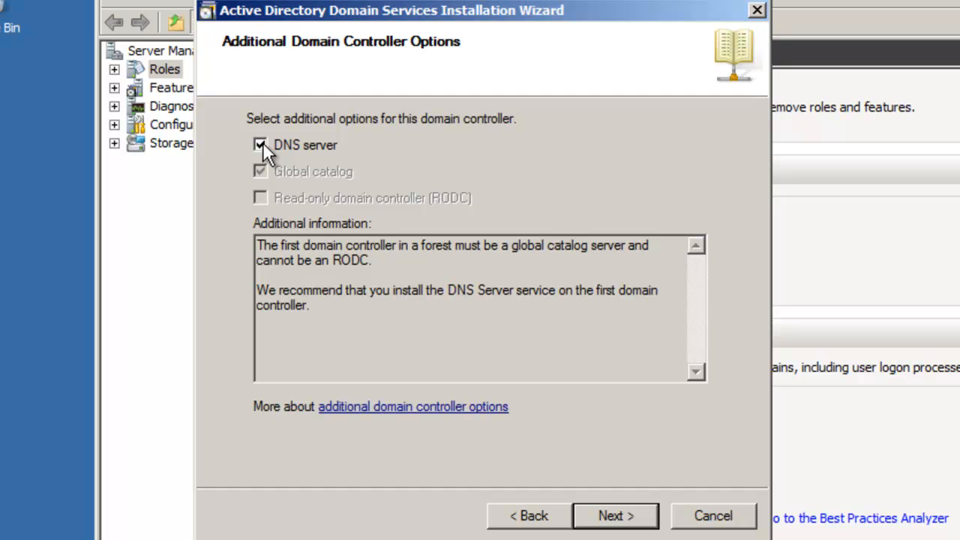
{"action": "mouse_move", "coordinate": [300, 158]}
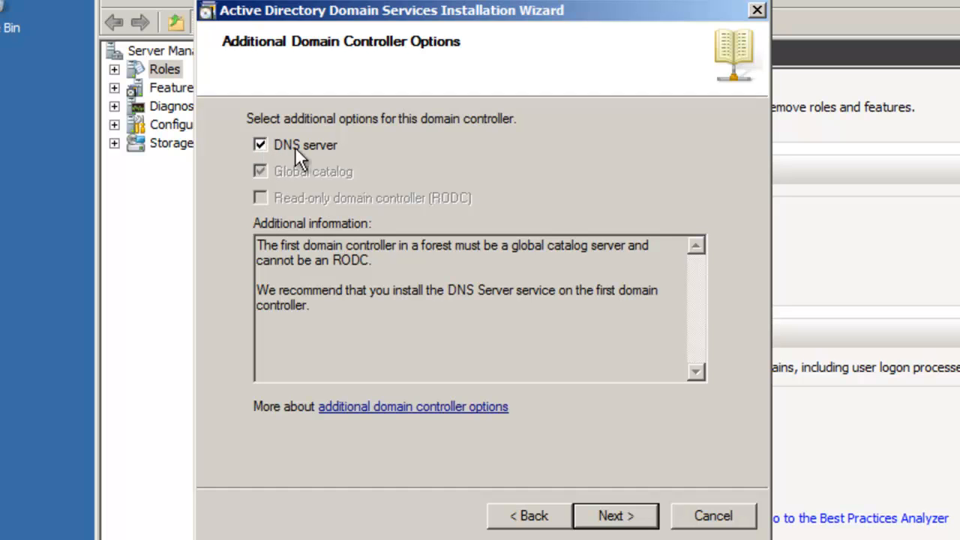
{"action": "mouse_move", "coordinate": [321, 173]}
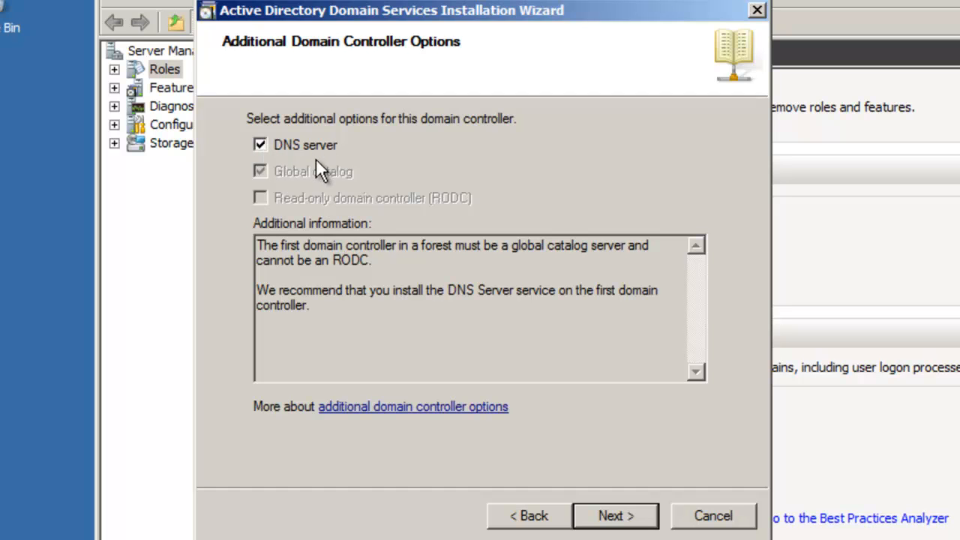
{"action": "mouse_move", "coordinate": [615, 515]}
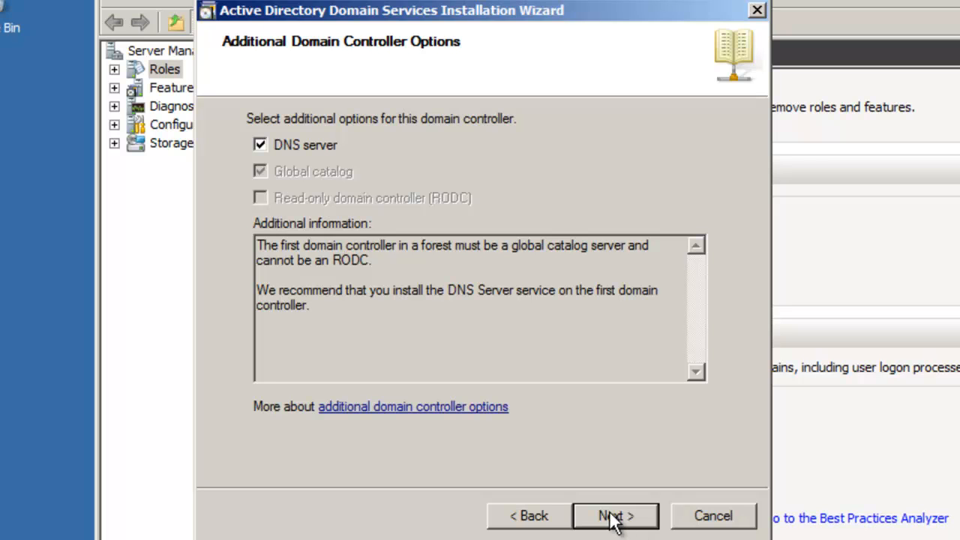
Continue with the DNS server option kept on this domain controller
{"action": "left_click", "coordinate": [615, 516]}
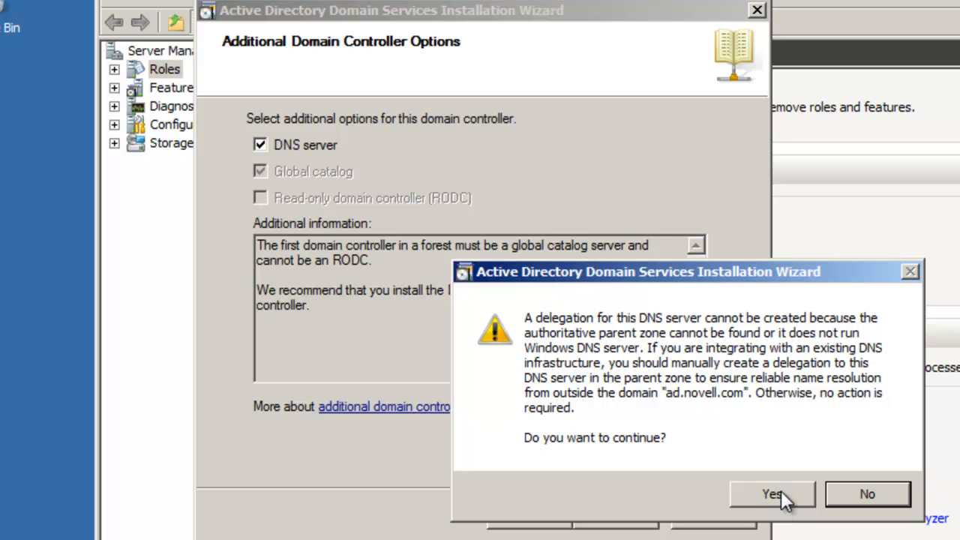
{"action": "mouse_move", "coordinate": [792, 494]}
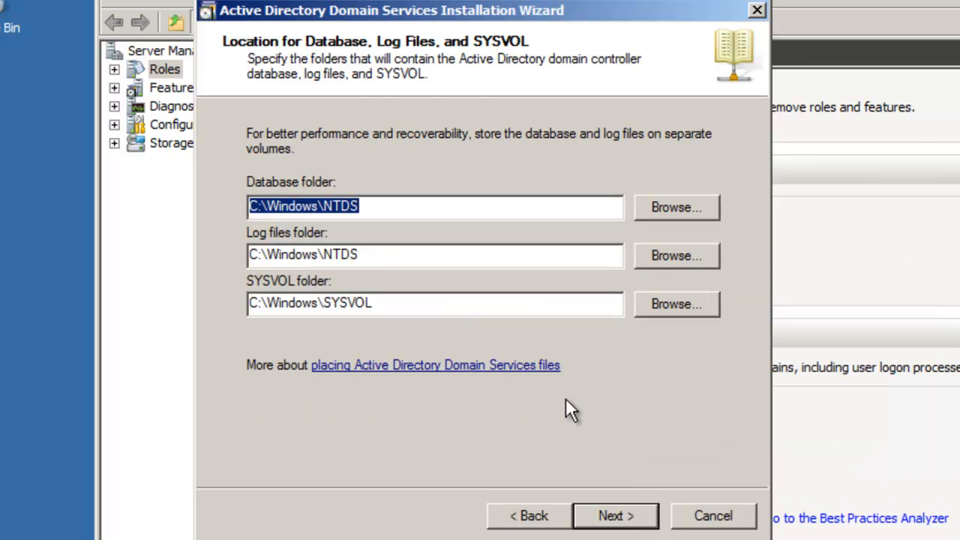
{"action": "mouse_move", "coordinate": [552, 408]}
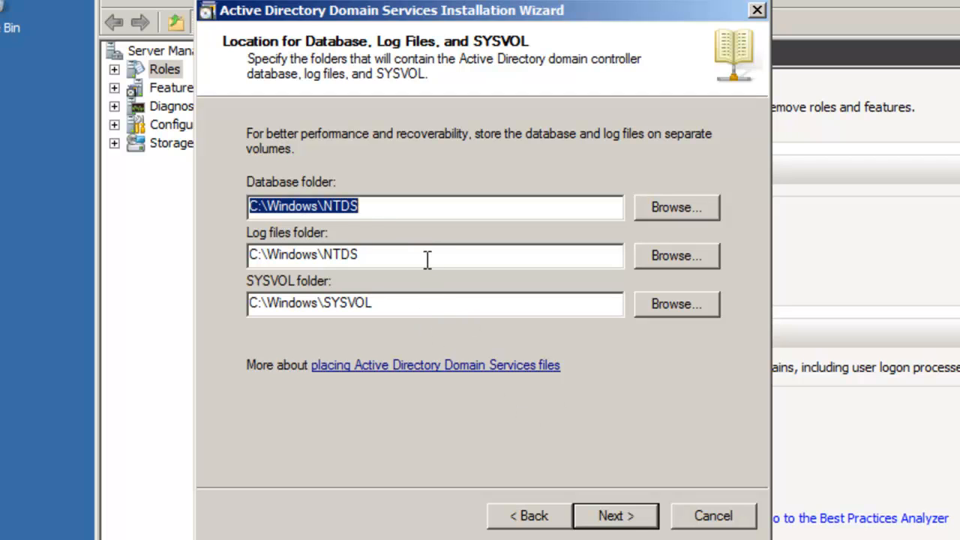
{"action": "mouse_move", "coordinate": [615, 516]}
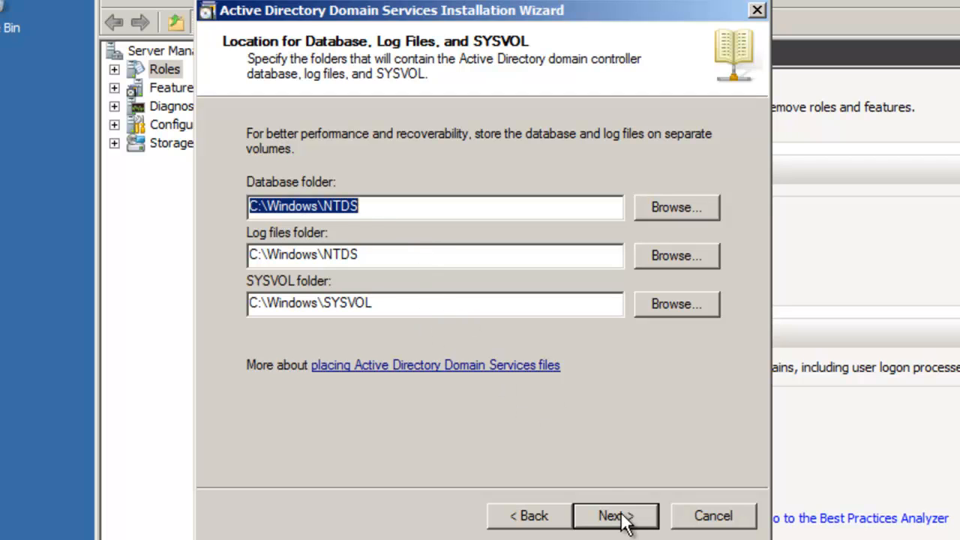
{"action": "mouse_move", "coordinate": [510, 192]}
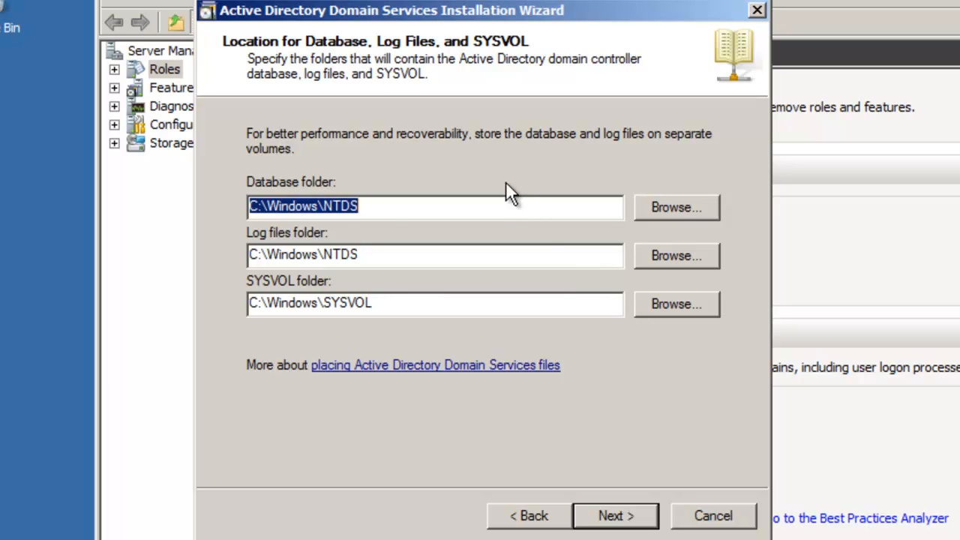
{"action": "mouse_move", "coordinate": [462, 374]}
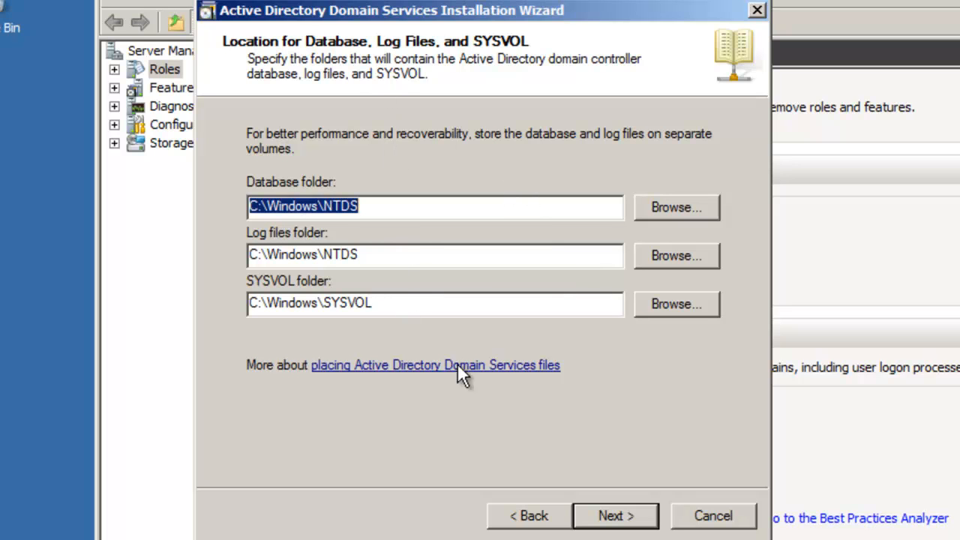
Accept the default C:\Windows\NTDS and C:\Windows\SYSVOL folder locations
{"action": "left_click", "coordinate": [615, 516]}
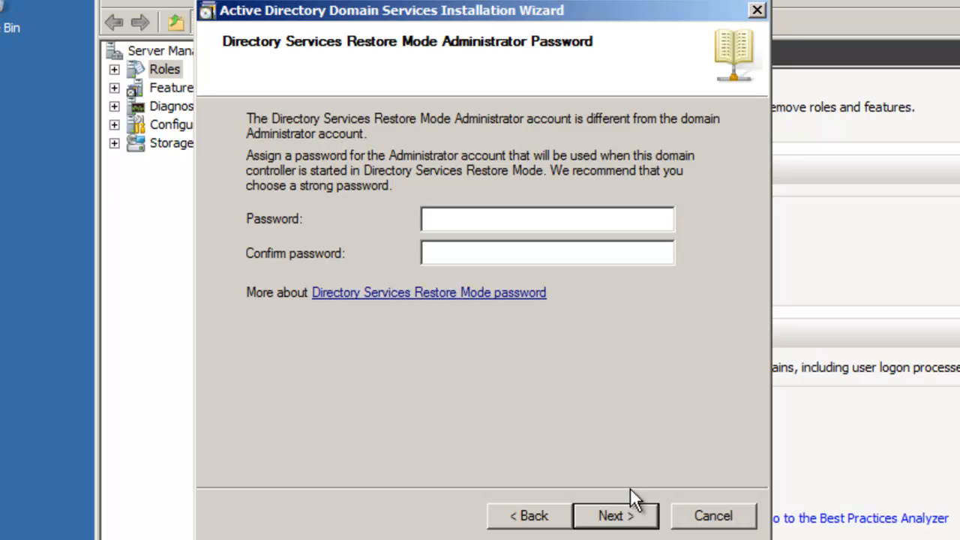
Enter the Directory Services Restore Mode administrator password and continue to the summary
{"action": "left_click", "coordinate": [547, 219]}
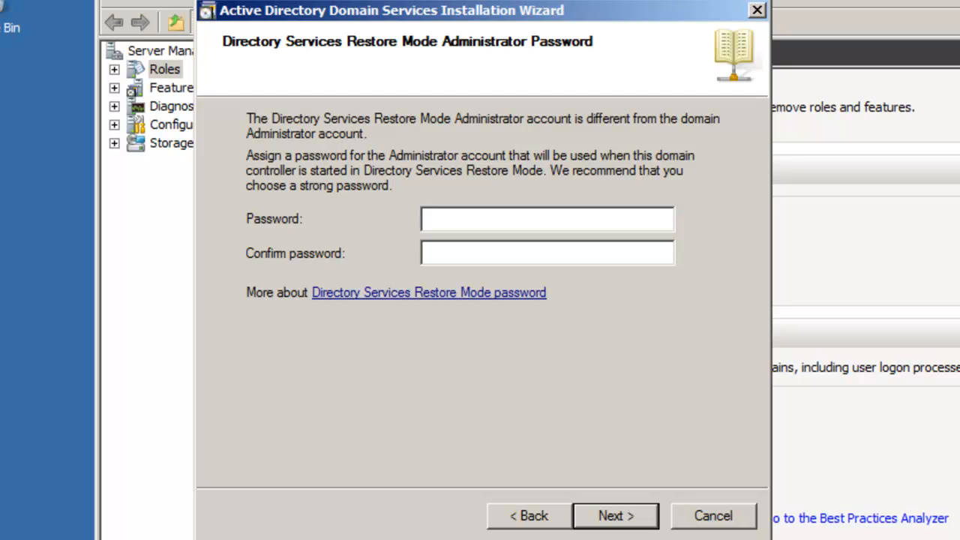
{"action": "type", "text": "password"}
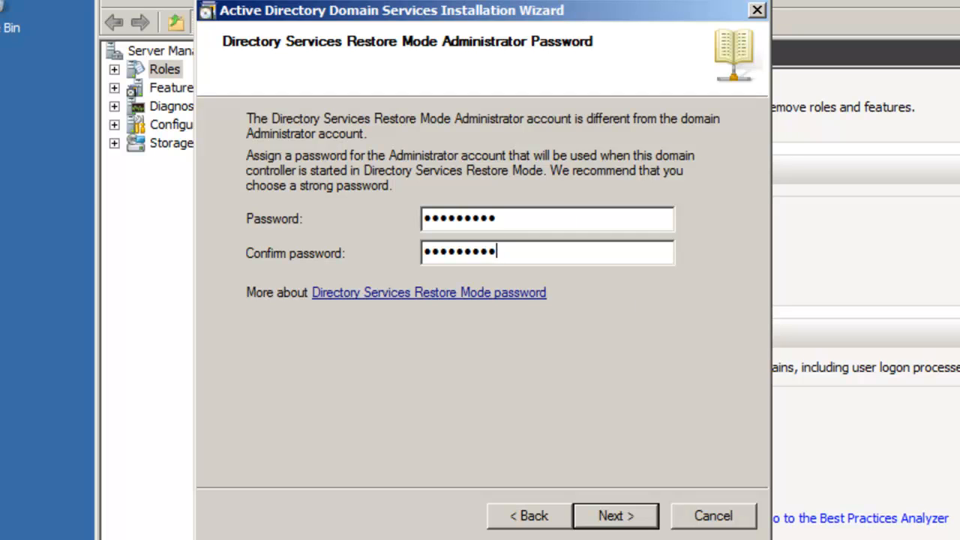
{"action": "mouse_move", "coordinate": [615, 516]}
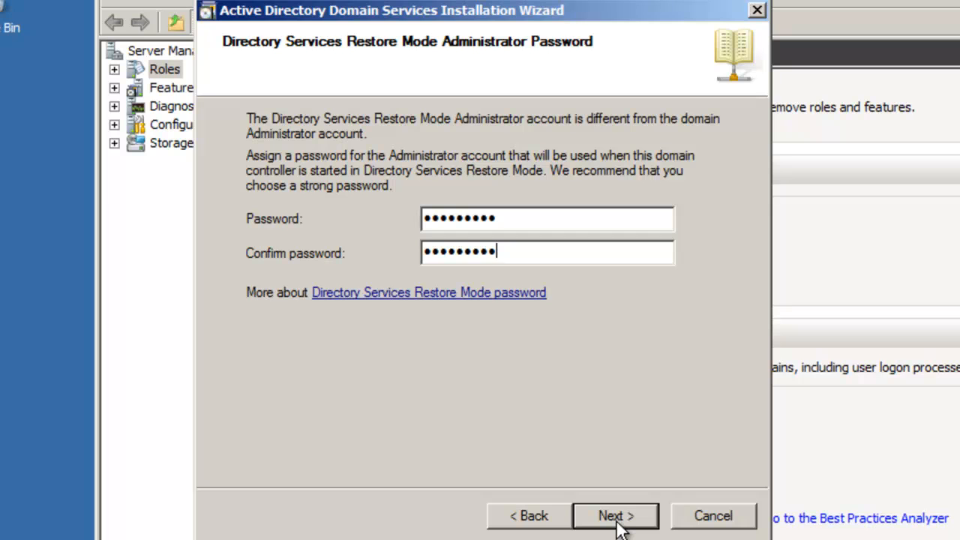
{"action": "left_click", "coordinate": [615, 516]}
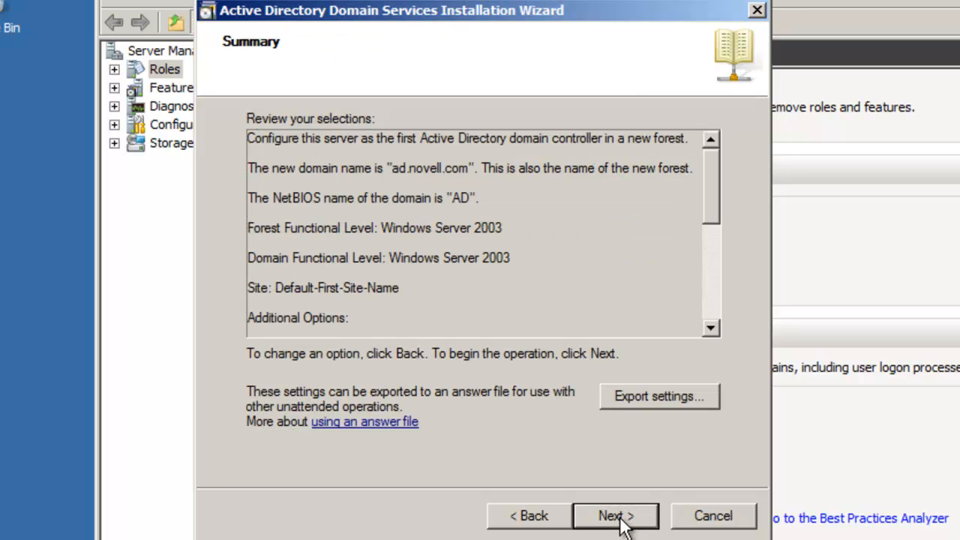
{"action": "mouse_move", "coordinate": [741, 282]}
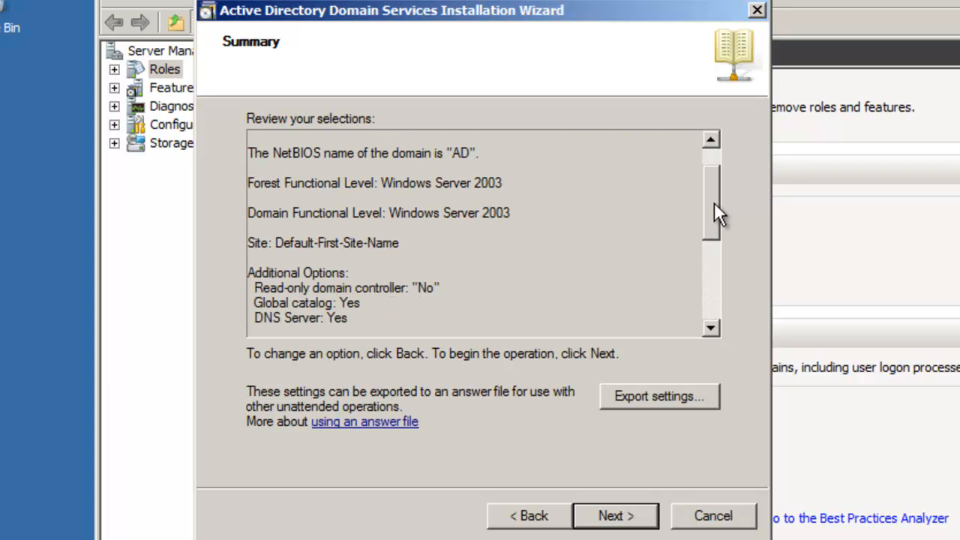
Scroll through the summary of forest selections, including global catalog and DNS server
{"action": "scroll", "scroll_direction": "down", "scroll_amount": 3}
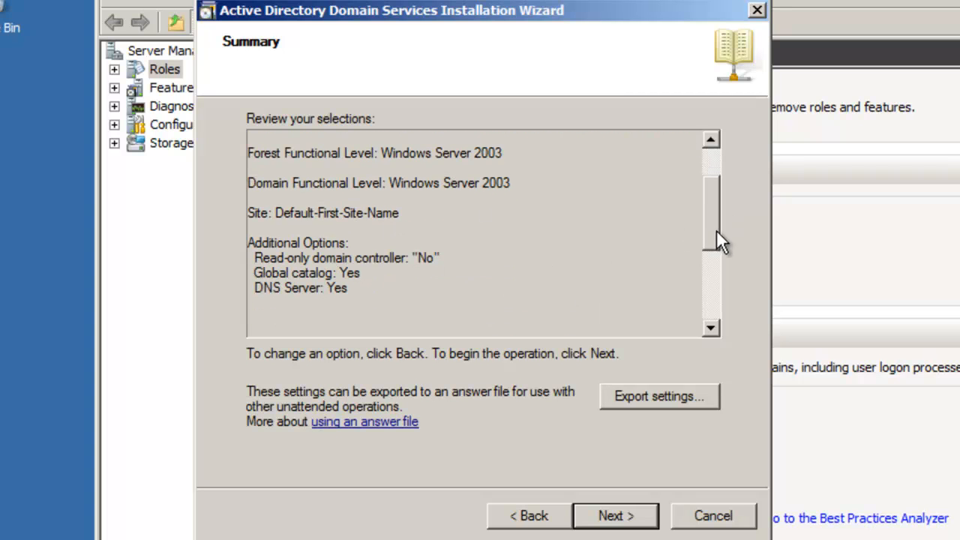
{"action": "scroll", "scroll_direction": "down", "scroll_amount": 3}
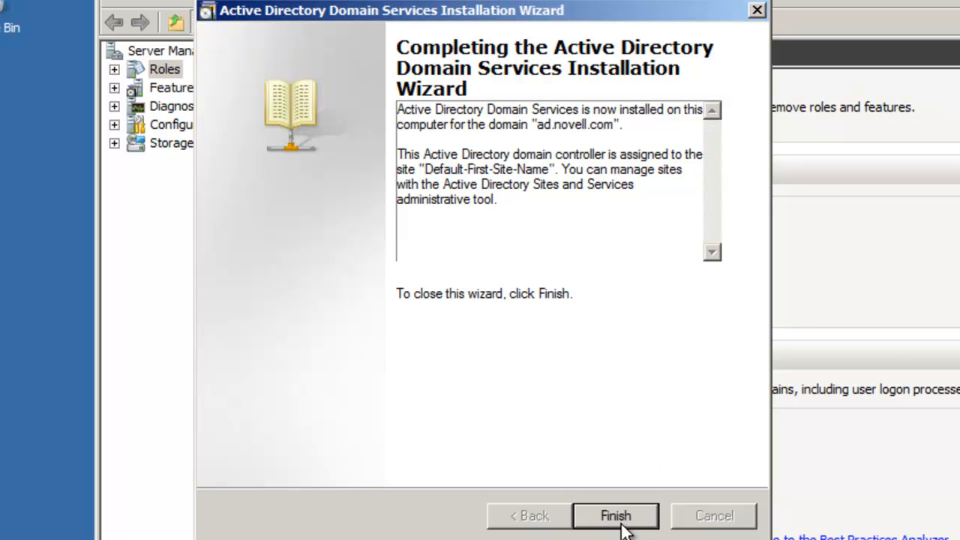
Finish the completed installation wizard, returning to Server Manager with the restart prompt
{"action": "left_click", "coordinate": [615, 516]}
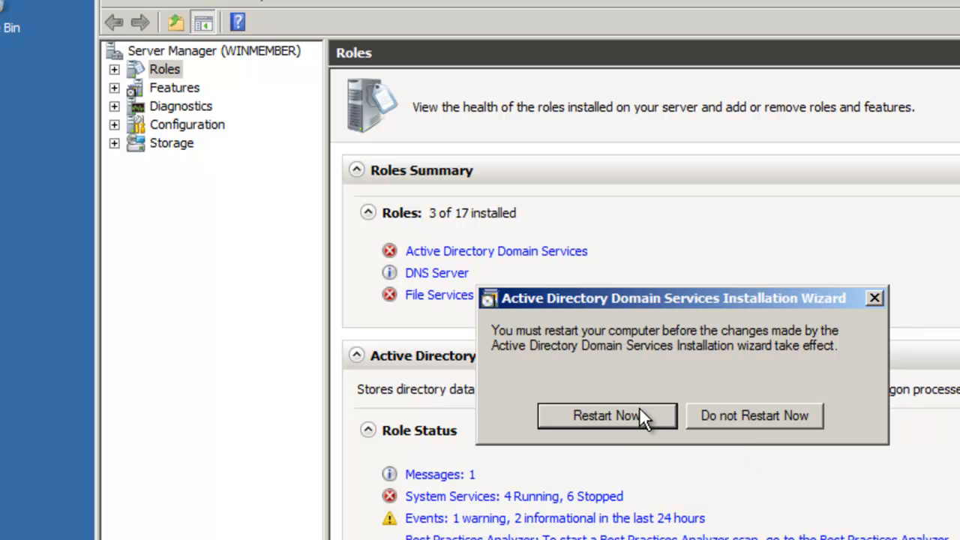
{"action": "mouse_move", "coordinate": [621, 426]}
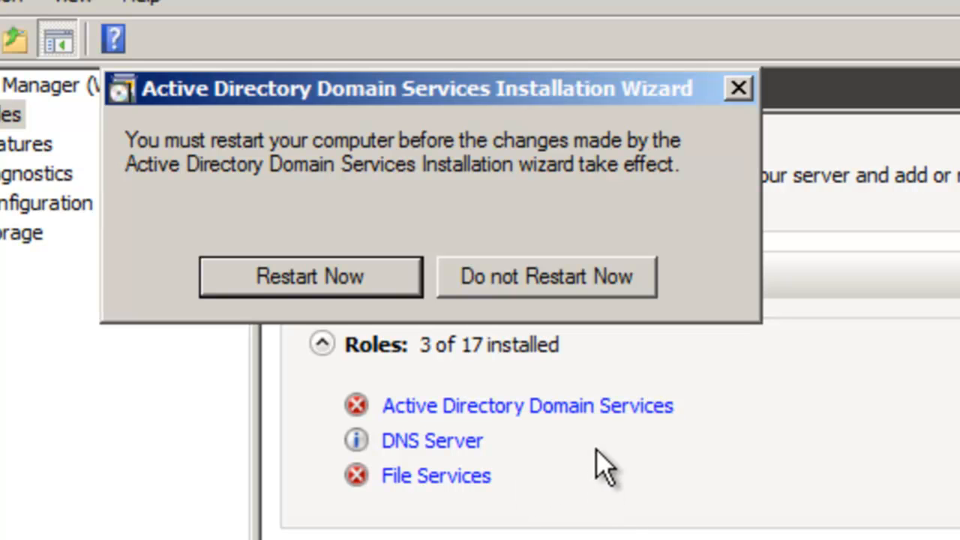
{"action": "mouse_move", "coordinate": [657, 462]}
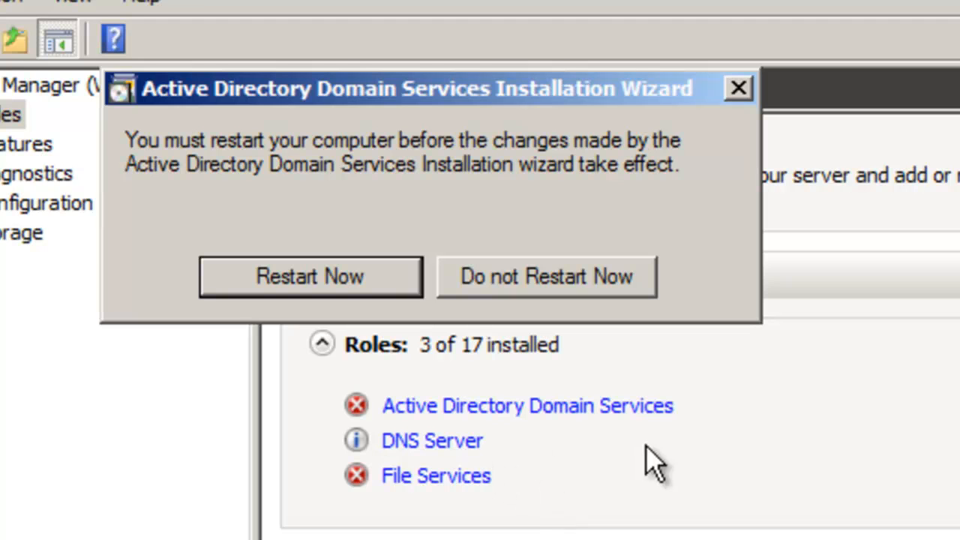
{"action": "mouse_move", "coordinate": [648, 458]}
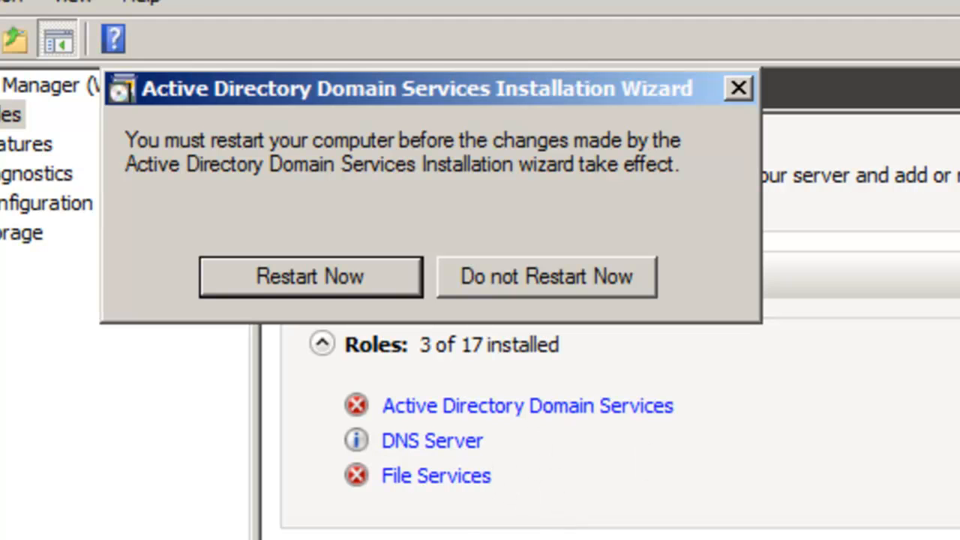
{"action": "mouse_move", "coordinate": [465, 447]}
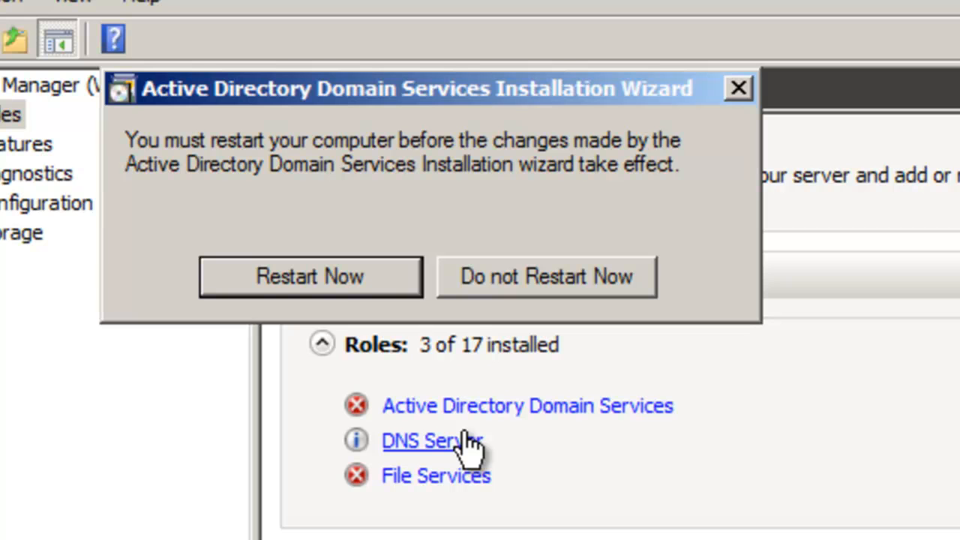
{"action": "mouse_move", "coordinate": [312, 277]}
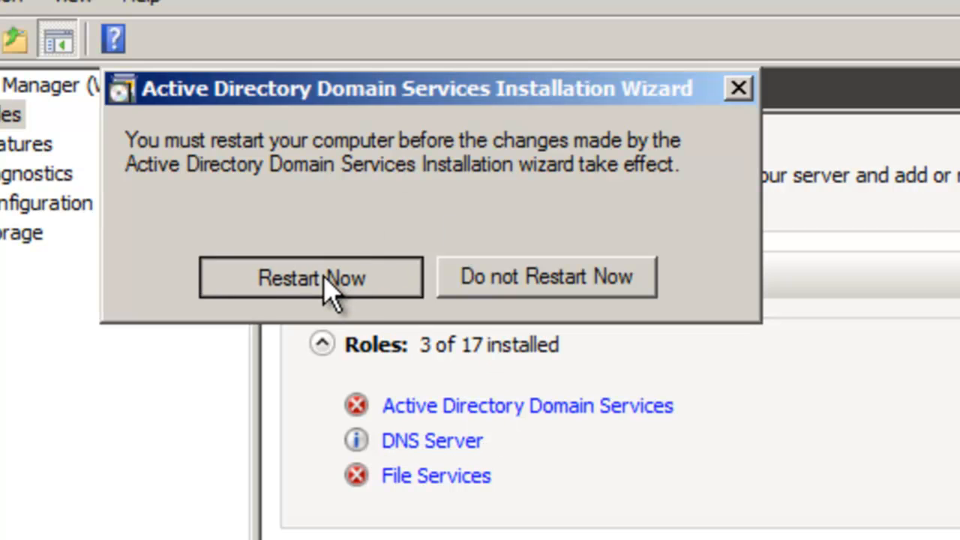